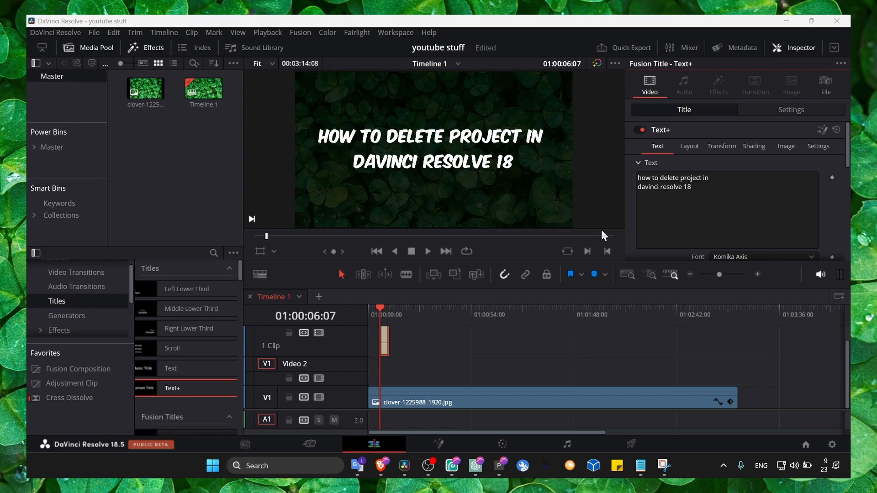
pyautogui.moveTo(613, 245)
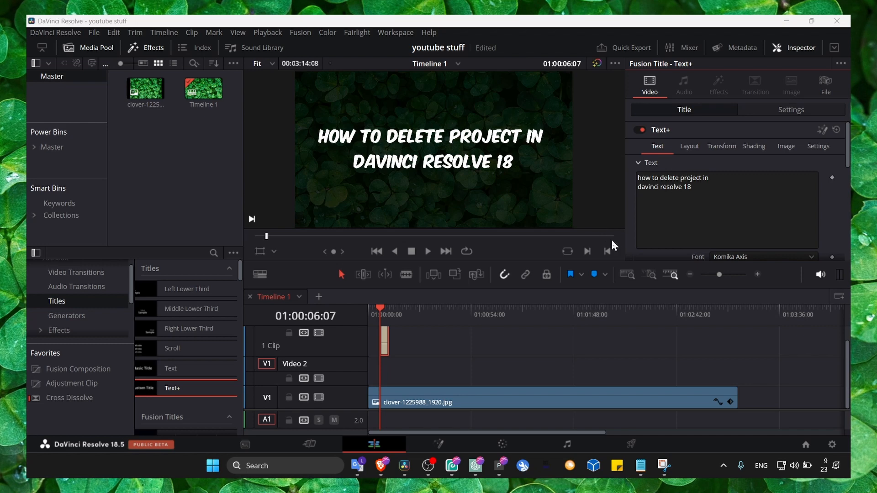
pyautogui.moveTo(452, 204)
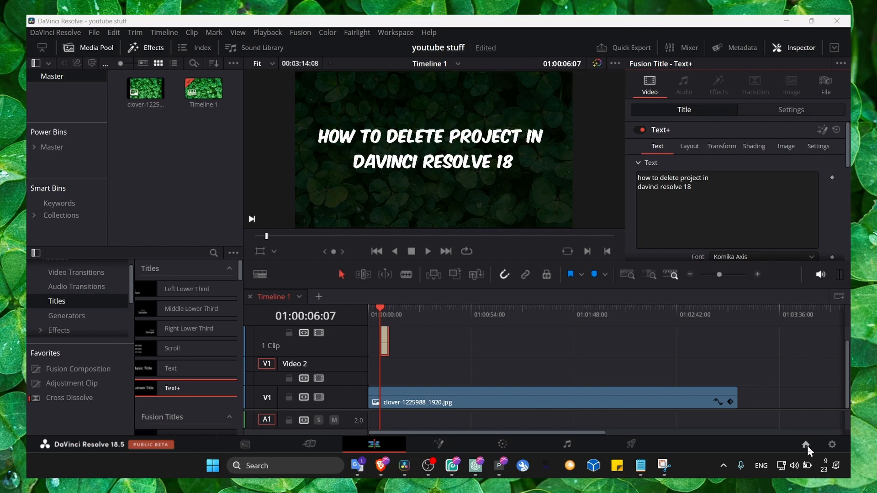
# - Bring up the Project Manager listing the three local projects including 'youtube stuff'
pyautogui.click(806, 445)
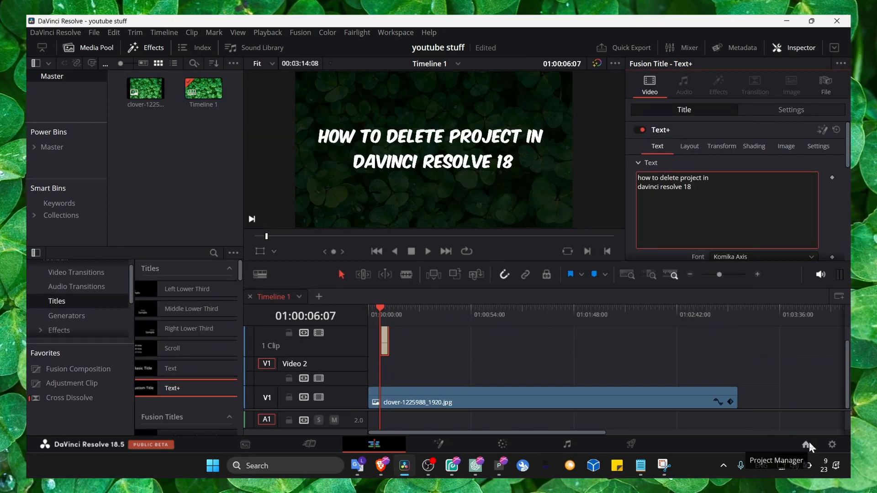
pyautogui.click(806, 445)
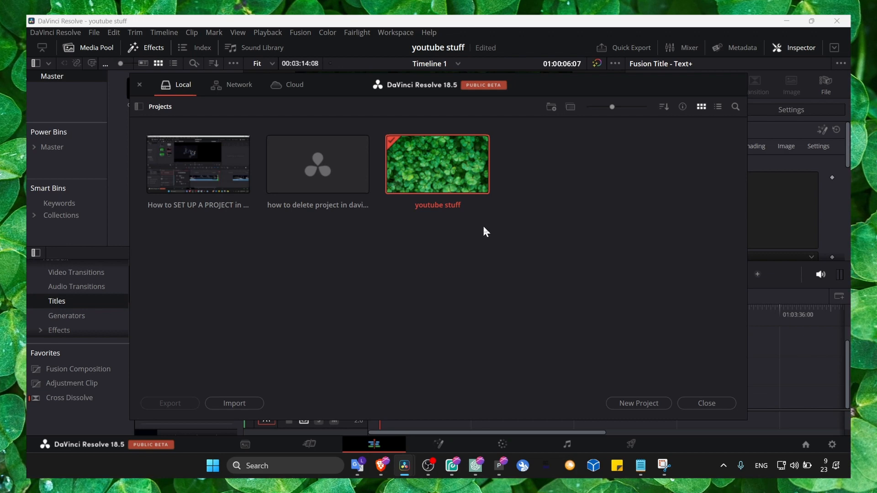
pyautogui.moveTo(350, 259)
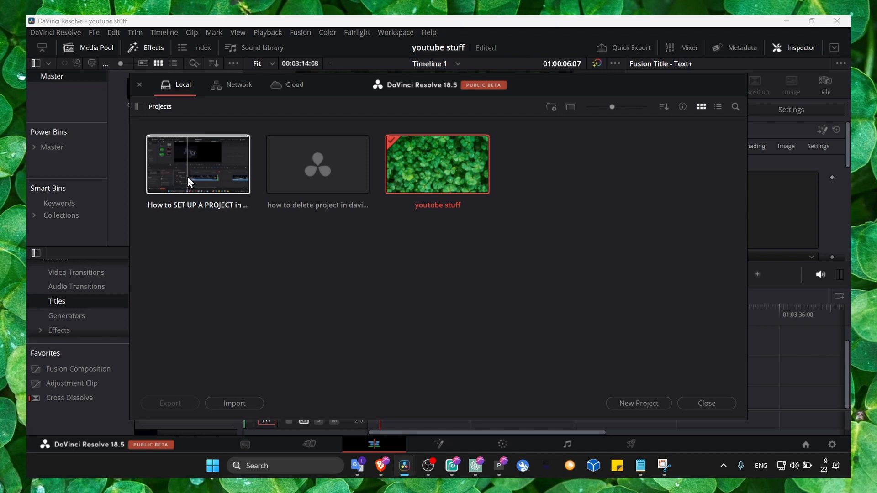
# - Delete the 'How to SET UP A PROJECT' project and return to the youtube stuff edit page
pyautogui.rightClick(197, 164)
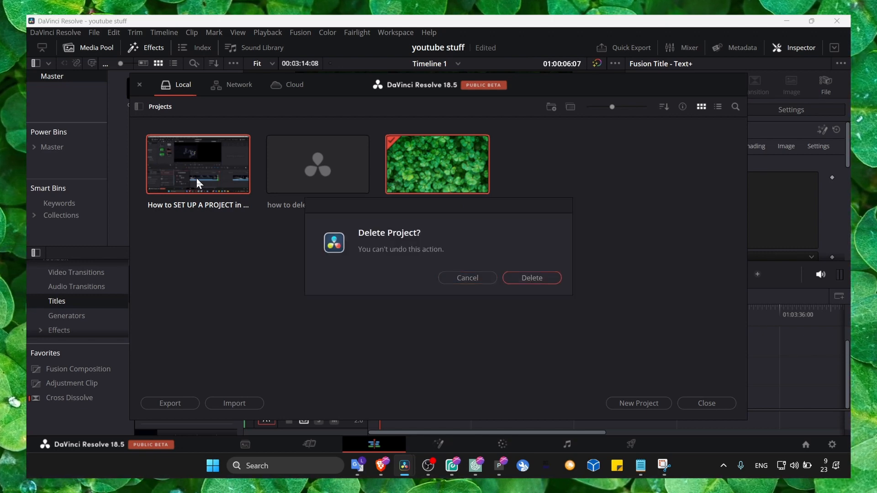
pyautogui.click(530, 278)
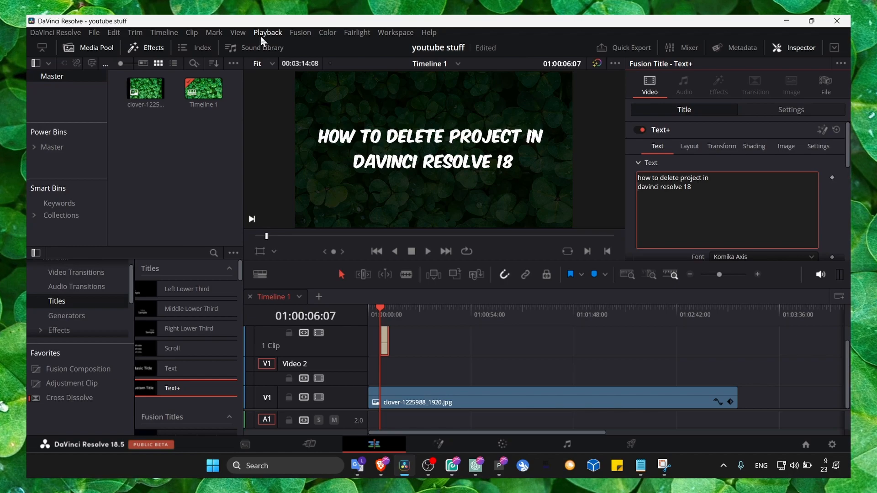
# - Delete all render cache for the project via Playback > Delete Render Cache > All and confirm
pyautogui.click(268, 32)
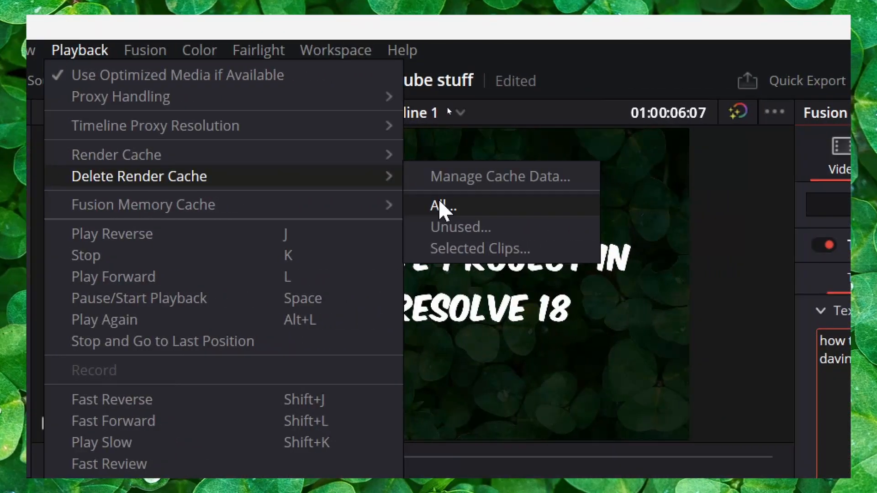
pyautogui.click(442, 207)
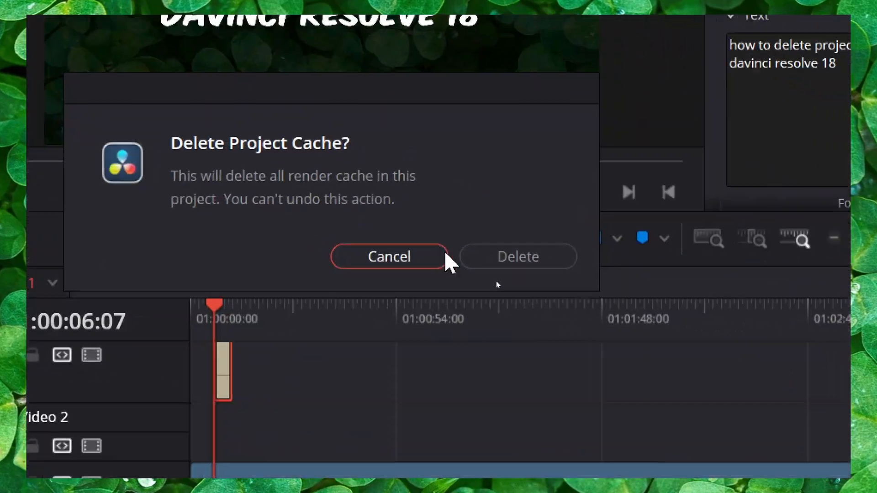
pyautogui.click(390, 257)
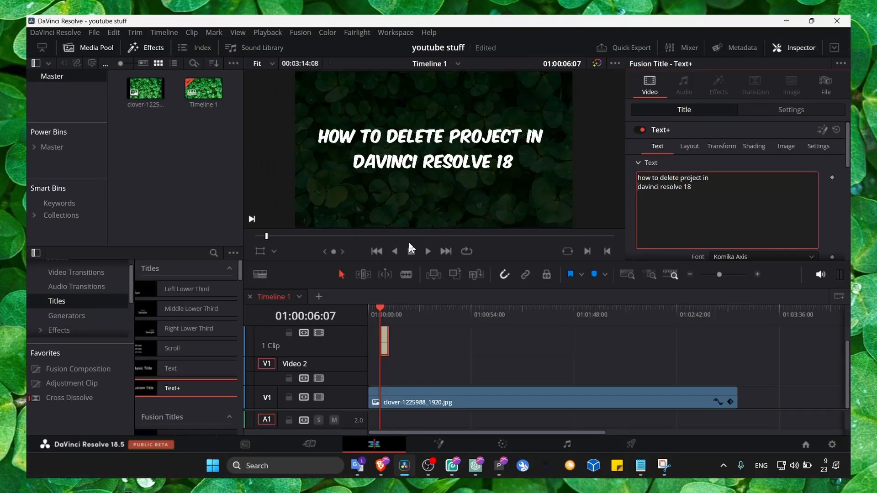
pyautogui.moveTo(404, 245)
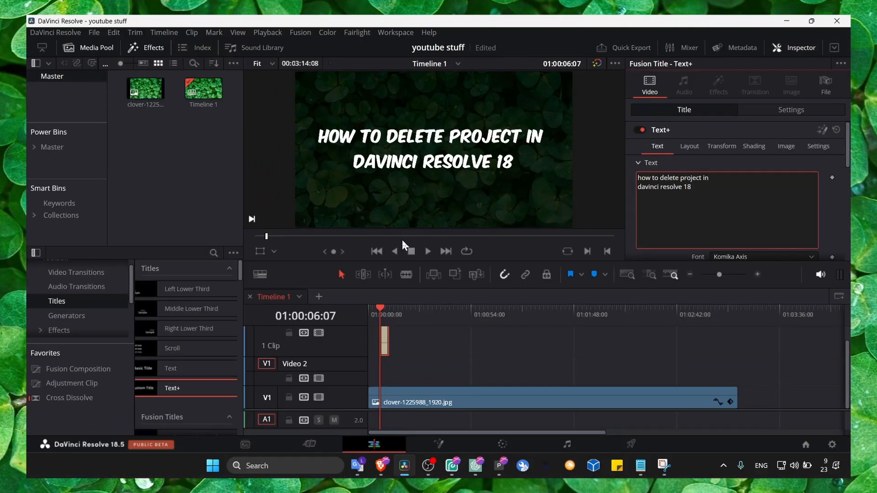
pyautogui.moveTo(404, 246)
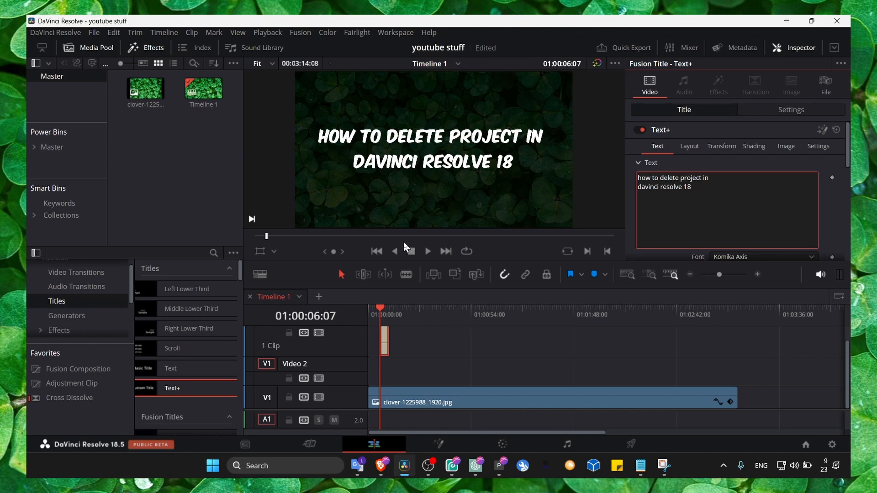